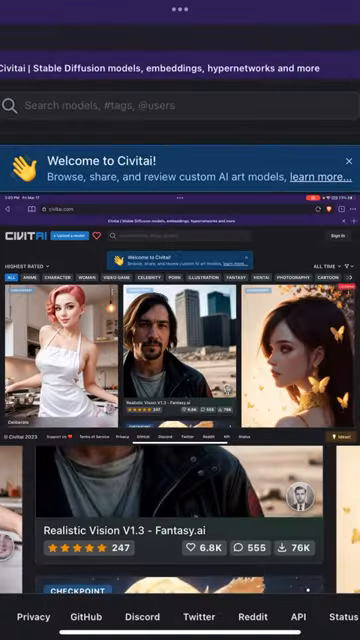
# Search Civitai for 'Pencil' and browse the pencil-style model results
pyautogui.write('Pencil')
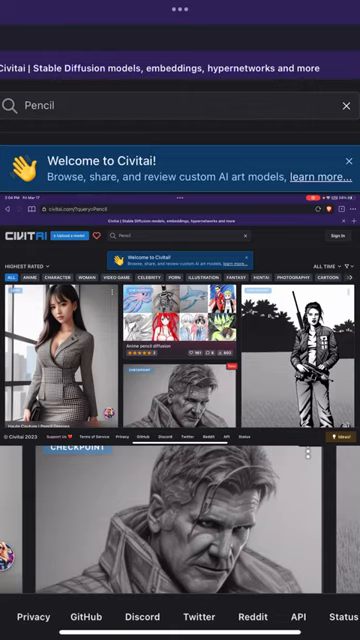
pyautogui.scroll(-3)
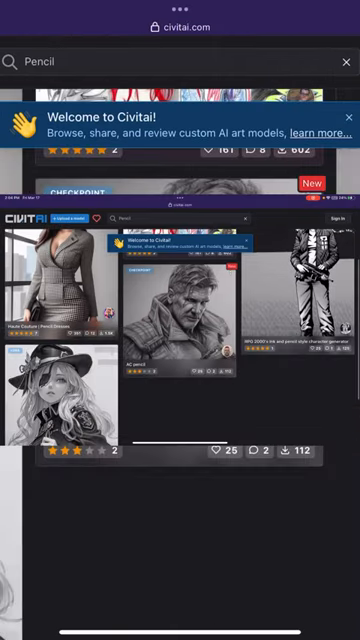
# Choose the URL option in Import Model to reach the 'Please Enter URL' prompt
pyautogui.click(180, 330)
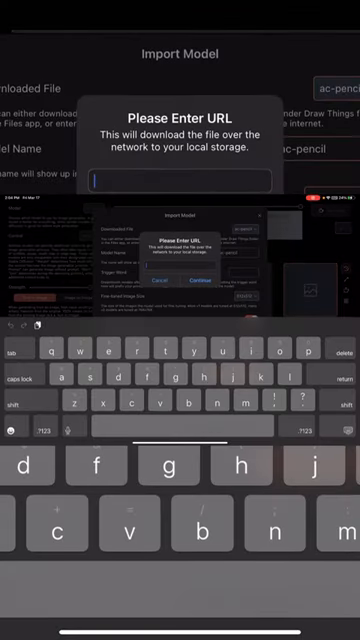
# Enter the Civitai download URL (api/download/models/24553) to import the ac-pencil model
pyautogui.write('itai.com/api/download/models/24553')
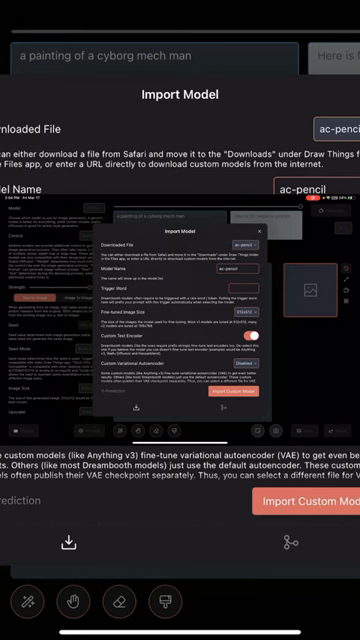
pyautogui.write('Evang')
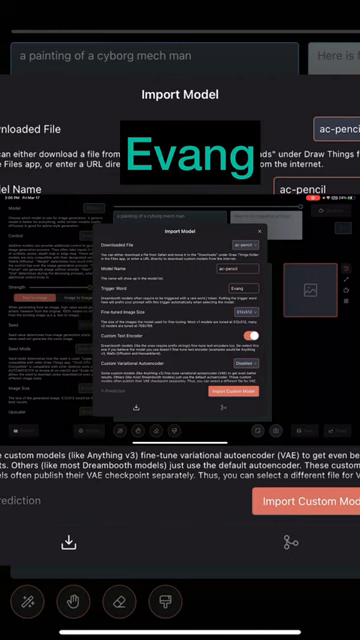